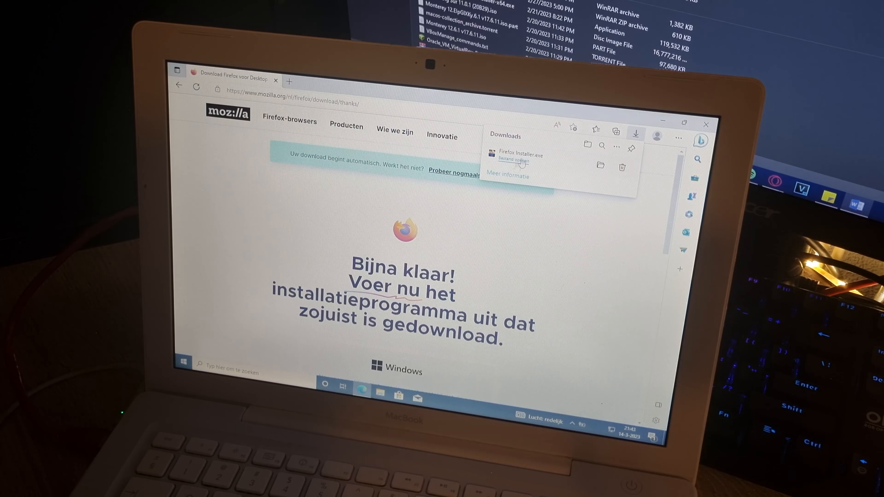
Step: Run the downloaded Firefox Installer.exe from Edge's Downloads panel, typing 'discord' while it launches
click(507, 160)
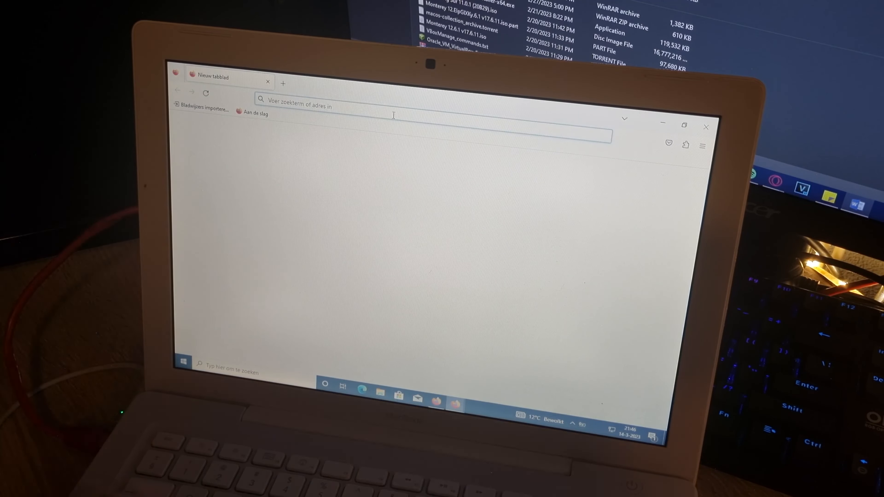
text(discord)
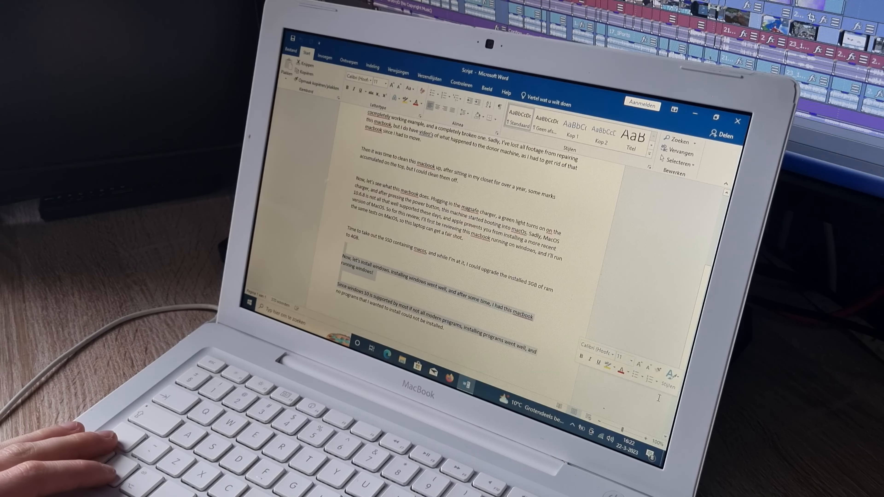
Step: Type the closing line 'Now it's time ... on this macbook. Typing up some du' at the script's end
text(Now it's time to start using word)
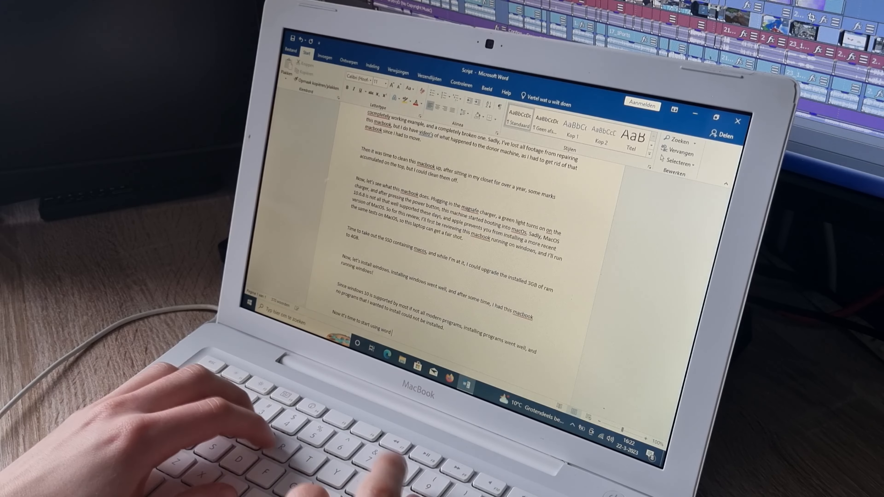
text(on this macbook. Typing up some du)
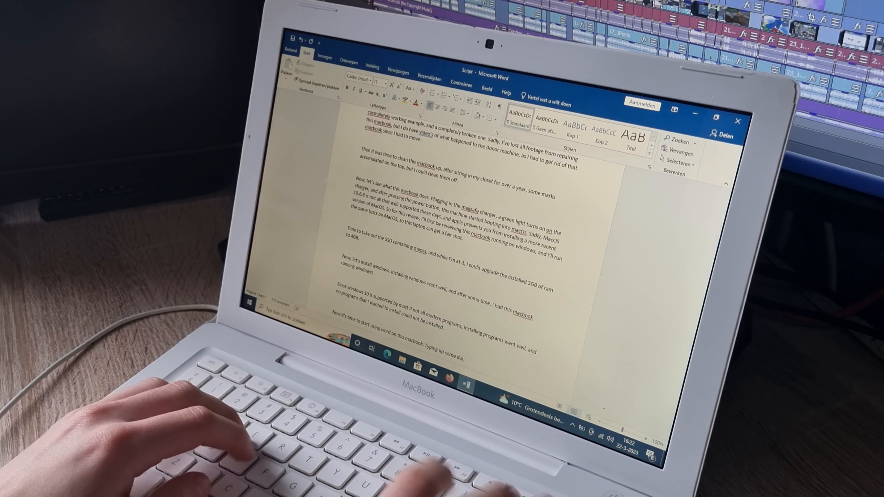